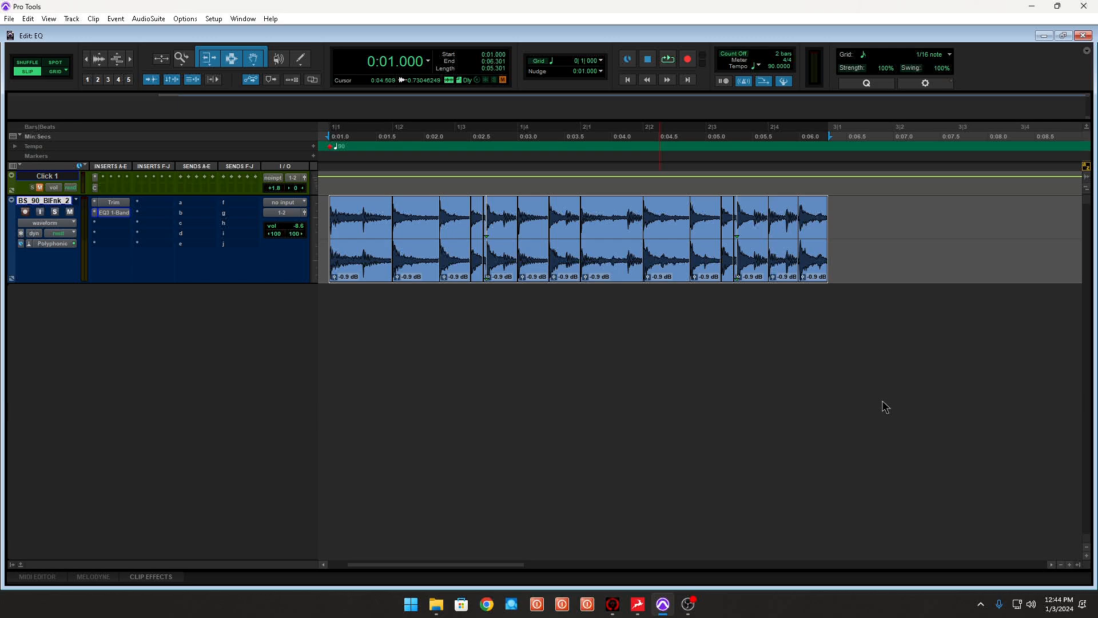
pyautogui.moveTo(879, 406)
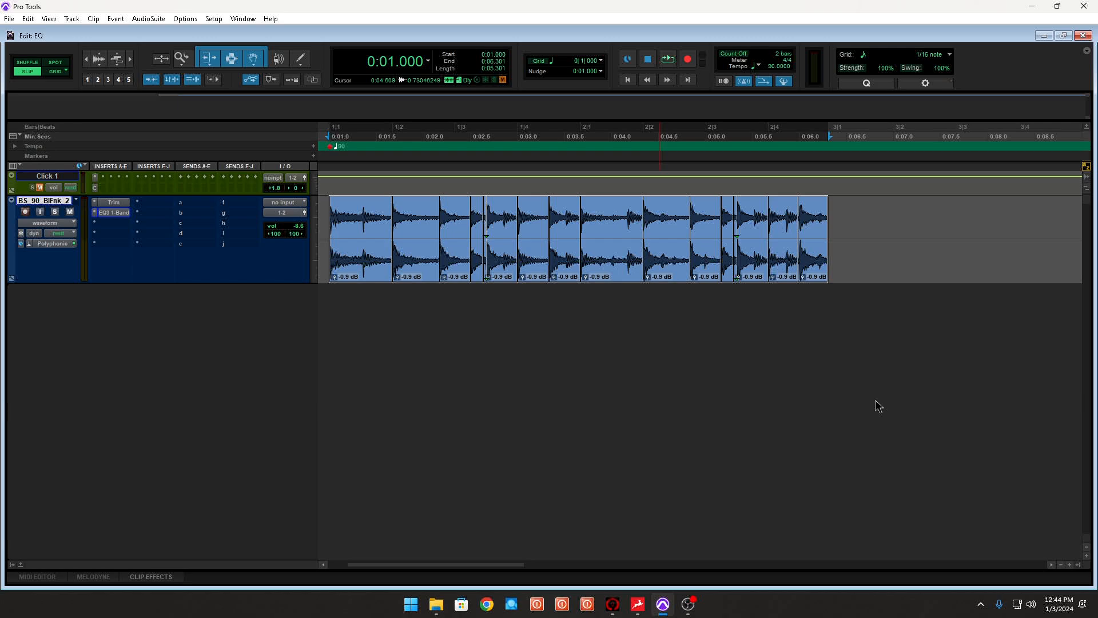
pyautogui.moveTo(390, 290)
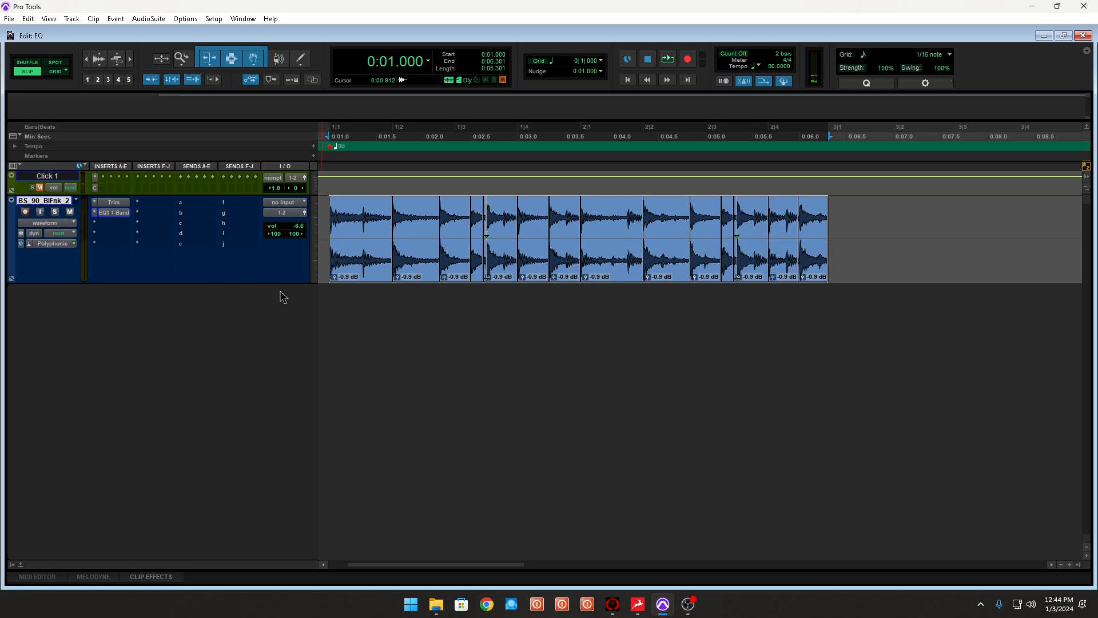
# Open the drum track's EQ3 1-Band plugin and show its preset list, including the CUT preset.
pyautogui.click(112, 213)
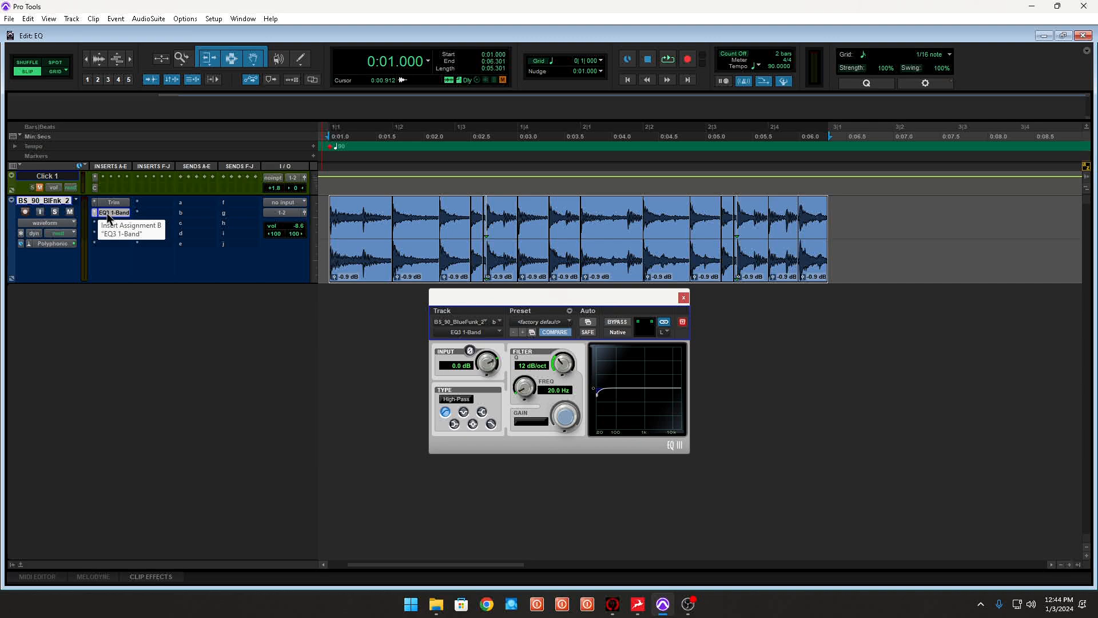
pyautogui.moveTo(297, 455)
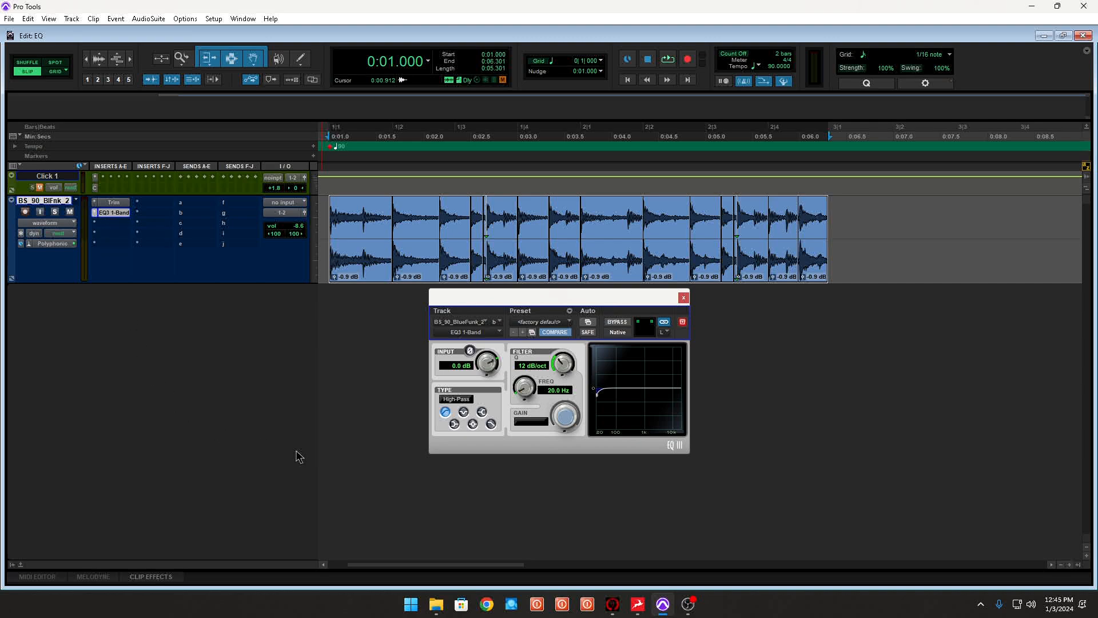
pyautogui.moveTo(372, 512)
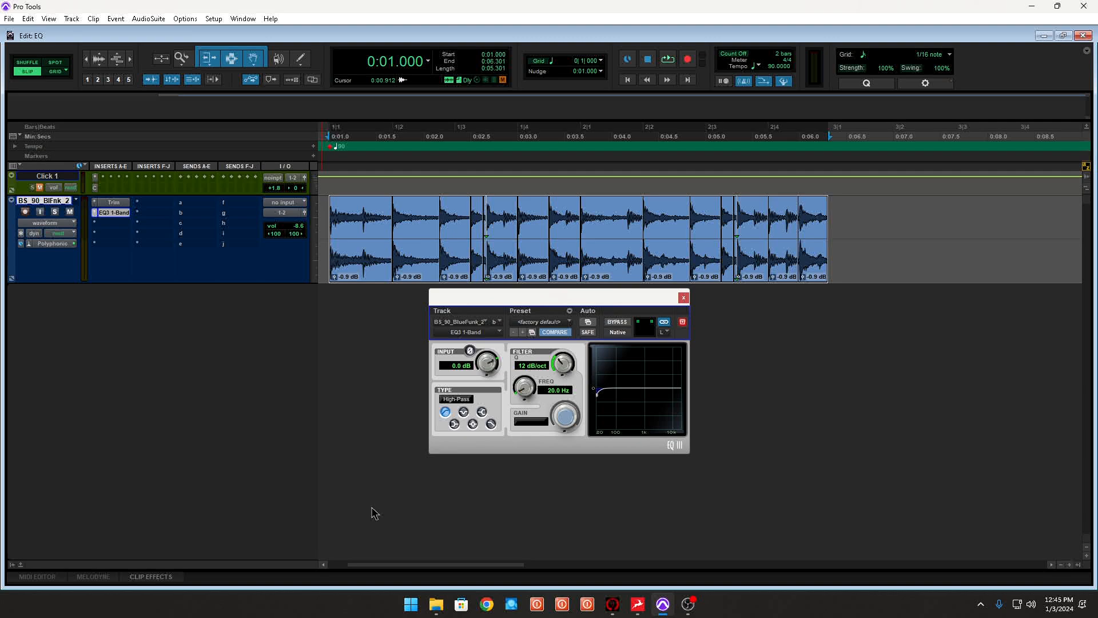
pyautogui.click(540, 321)
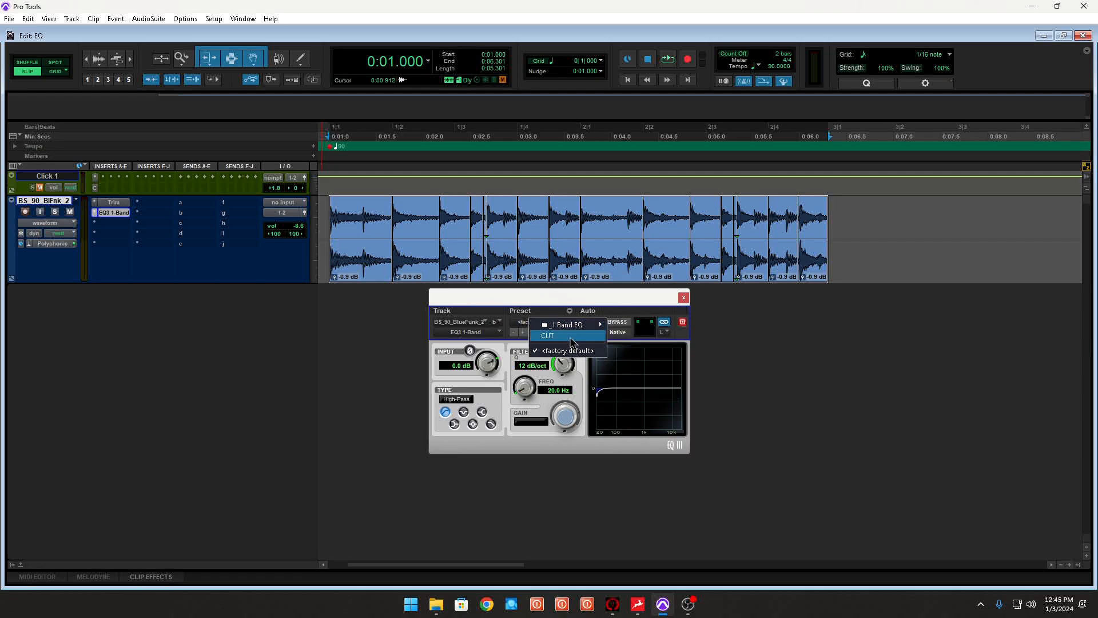
# Load the default preset and cycle Notch, Low-Shelf and Low-Pass types, ending on a 1000 Hz Peak.
pyautogui.click(567, 350)
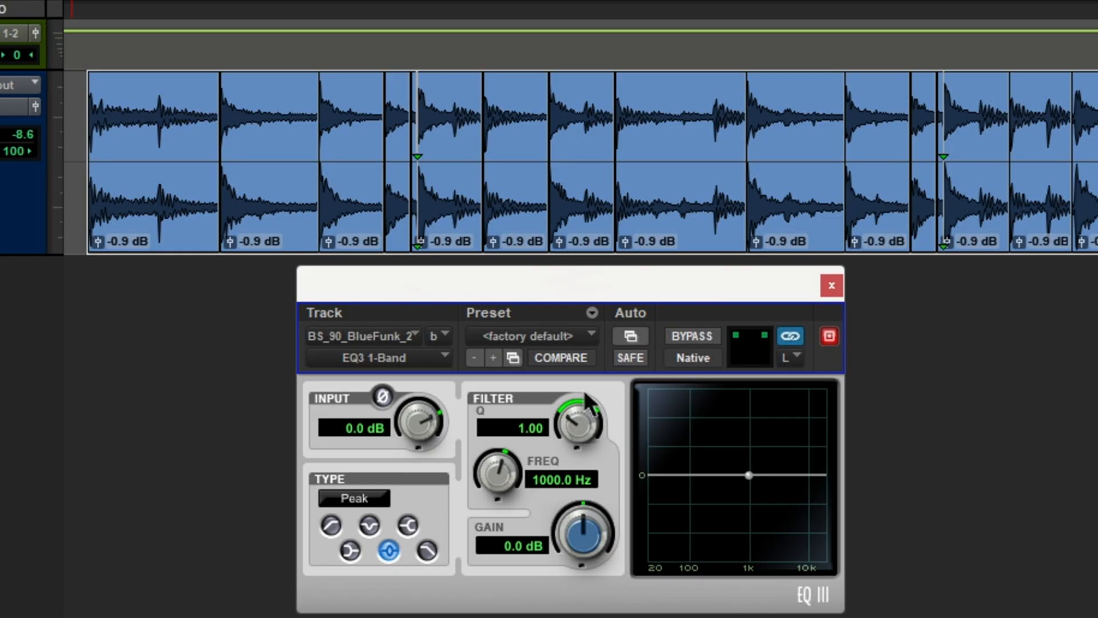
pyautogui.moveTo(375, 420)
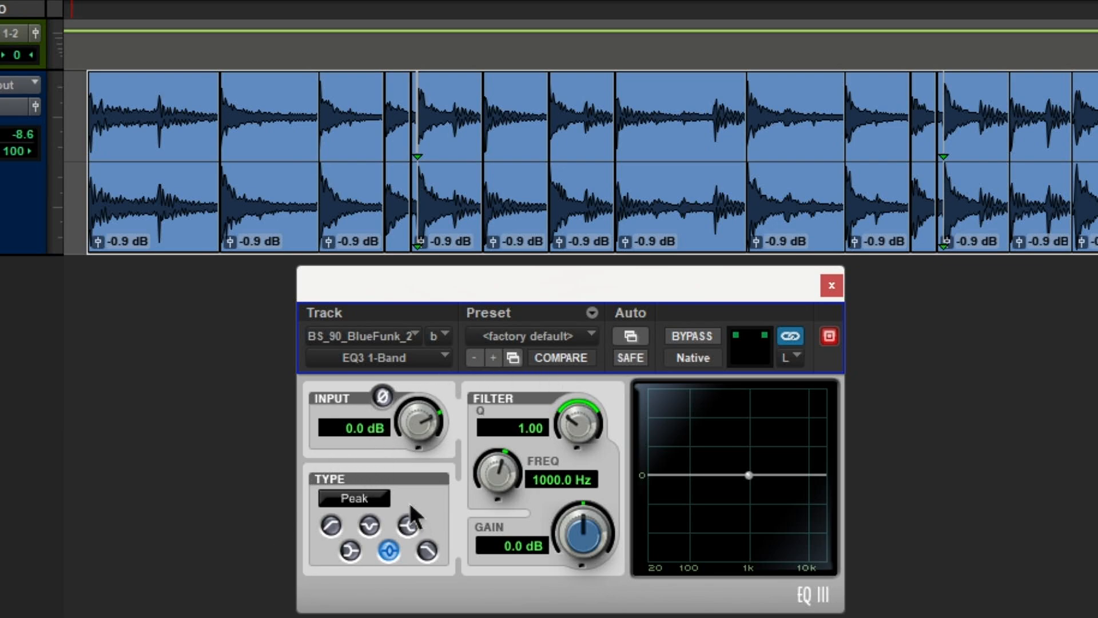
pyautogui.click(367, 526)
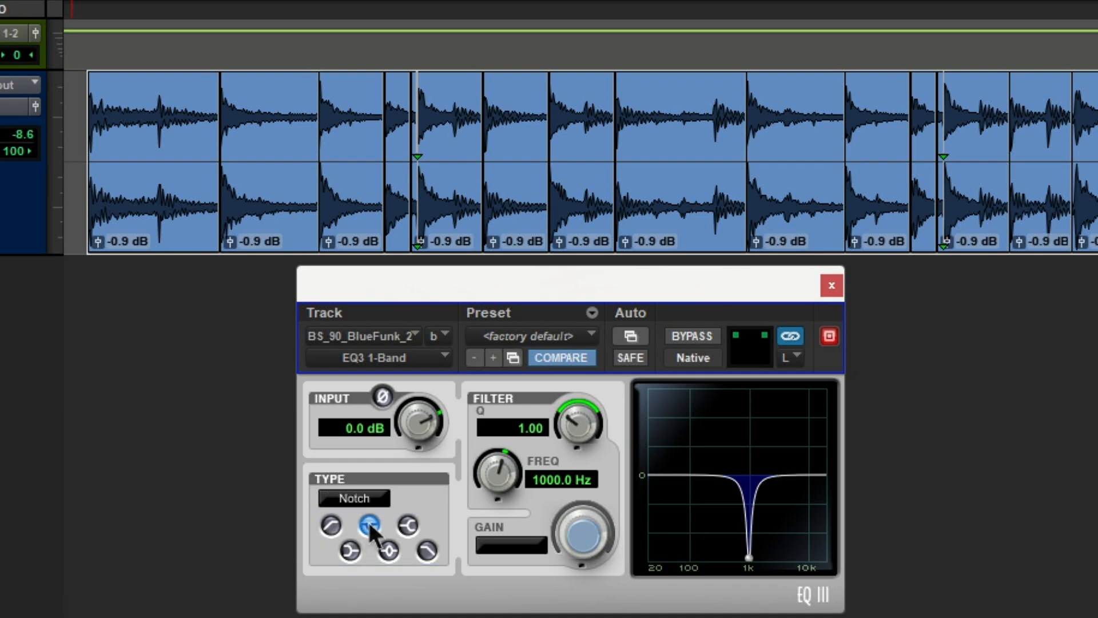
pyautogui.click(348, 551)
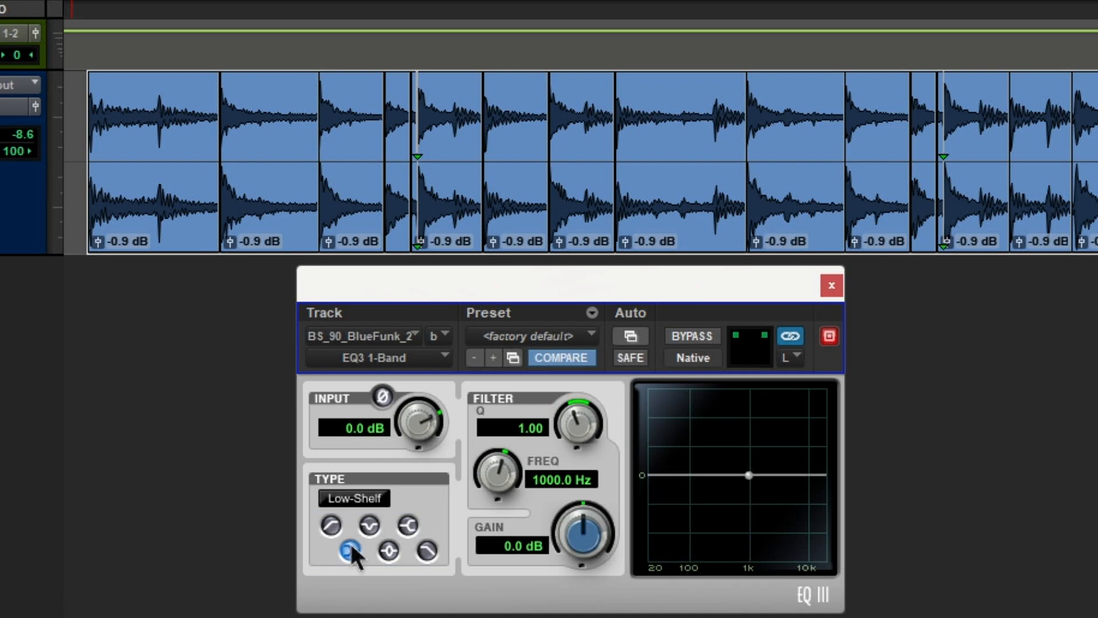
pyautogui.click(387, 550)
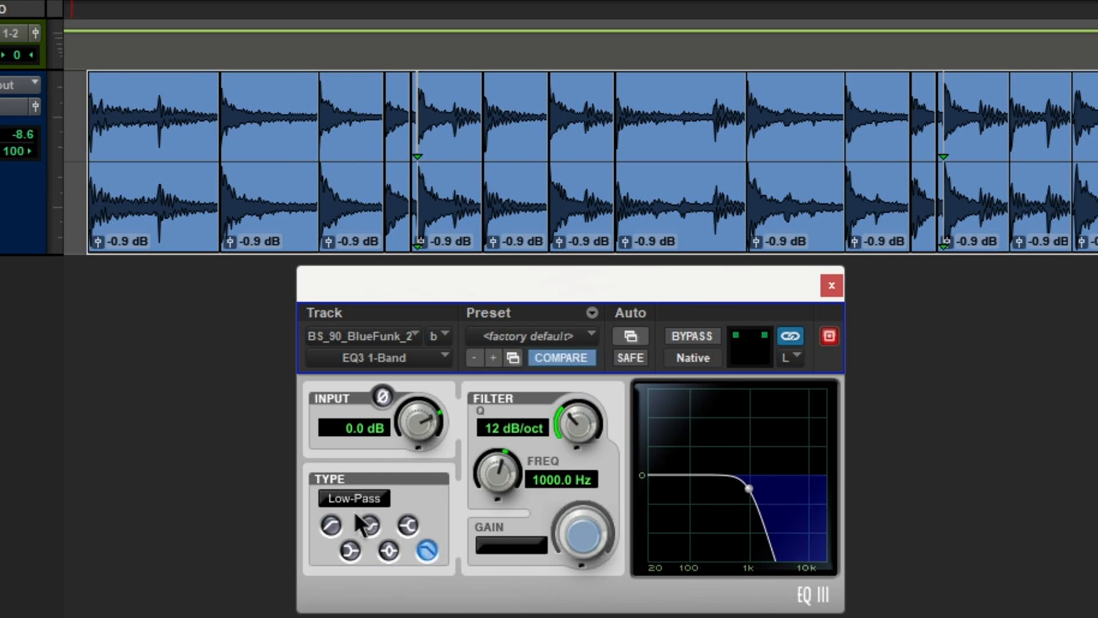
pyautogui.click(388, 550)
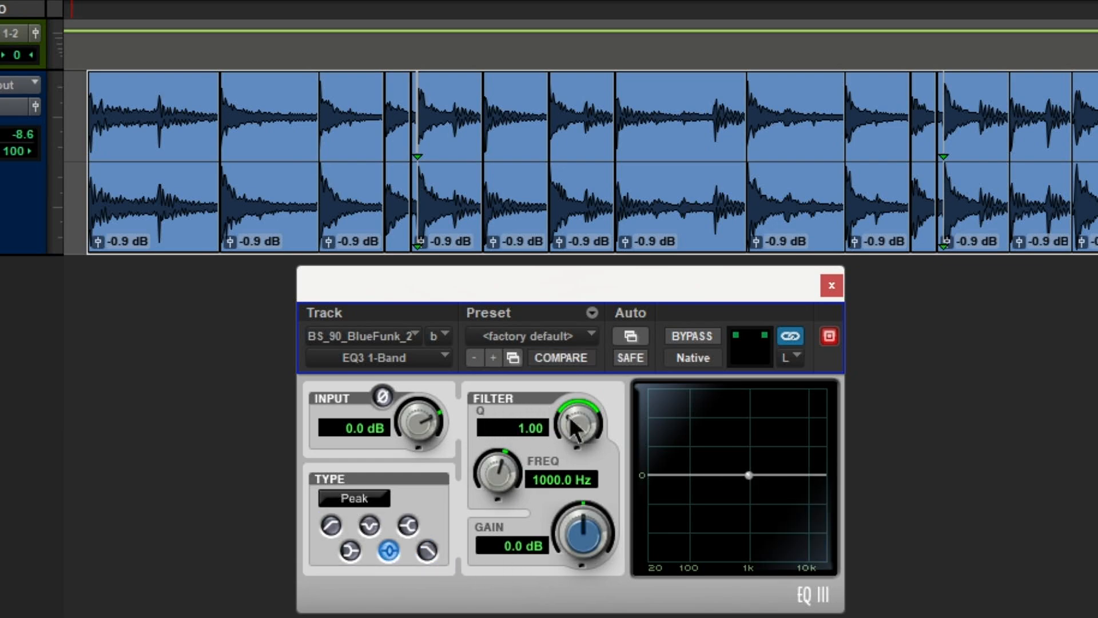
pyautogui.moveTo(515, 591)
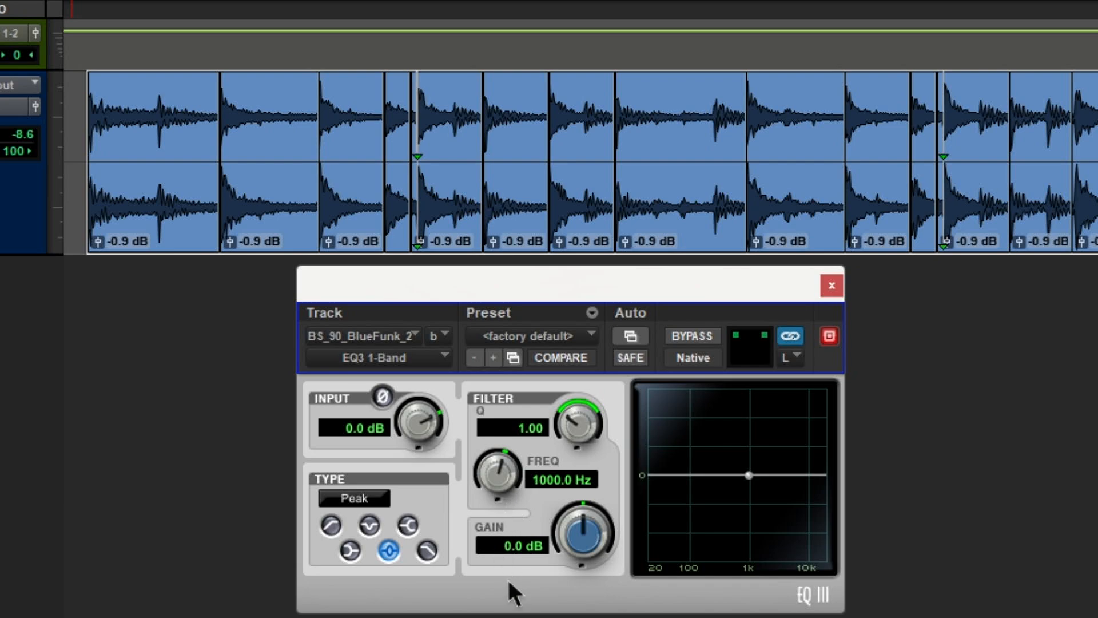
pyautogui.moveTo(720, 453)
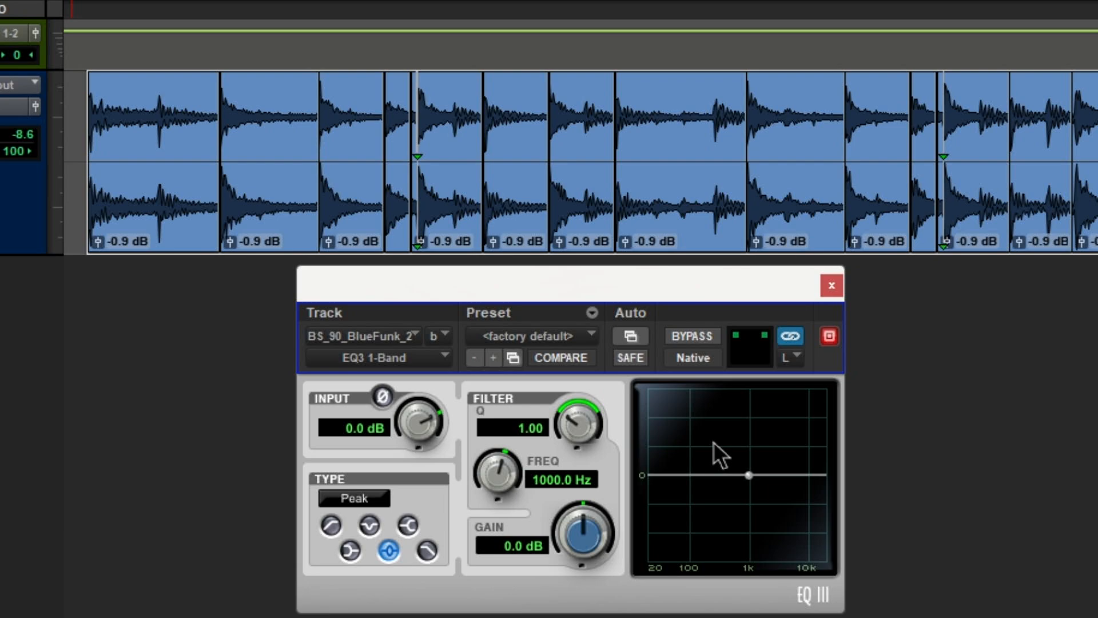
pyautogui.click(330, 524)
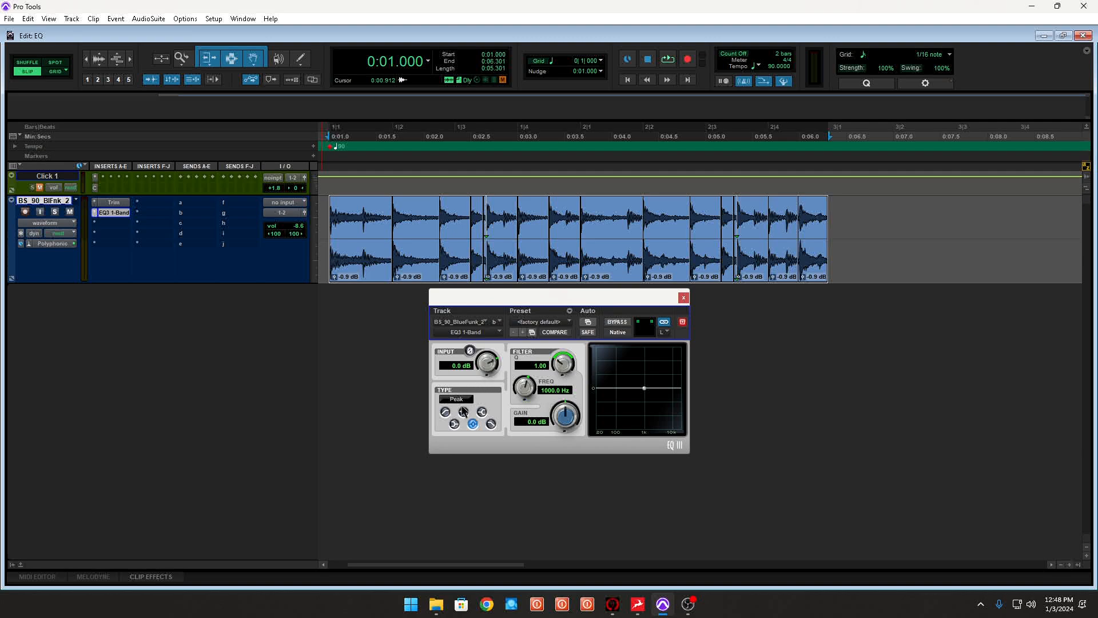
# Try the Notch type, return to Peak, and bypass the EQ to compare the dry loop.
pyautogui.click(463, 411)
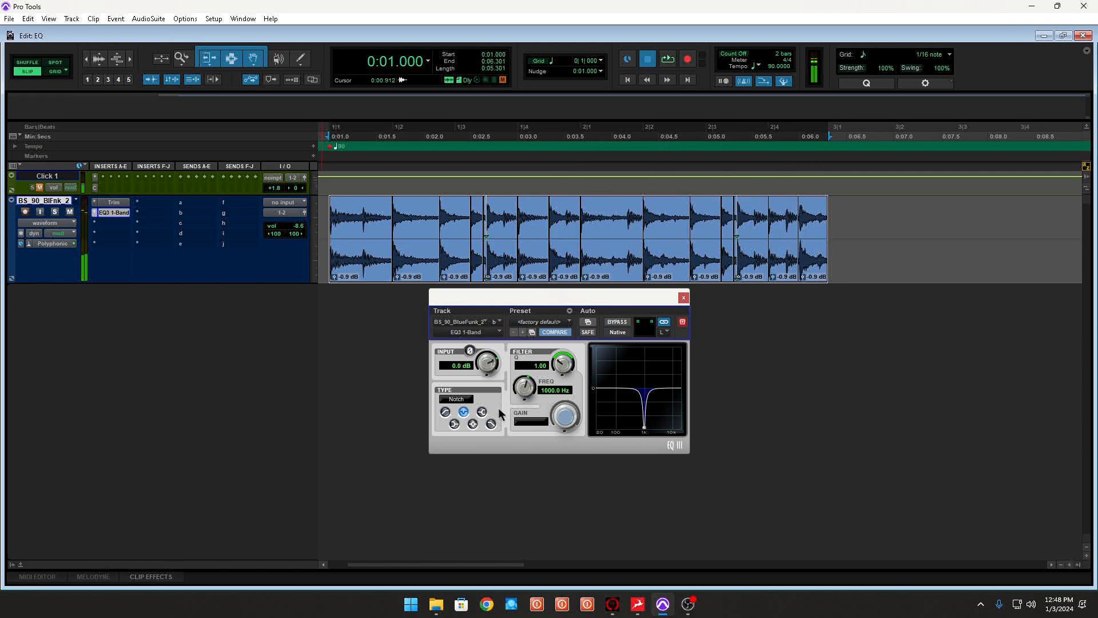
pyautogui.click(472, 423)
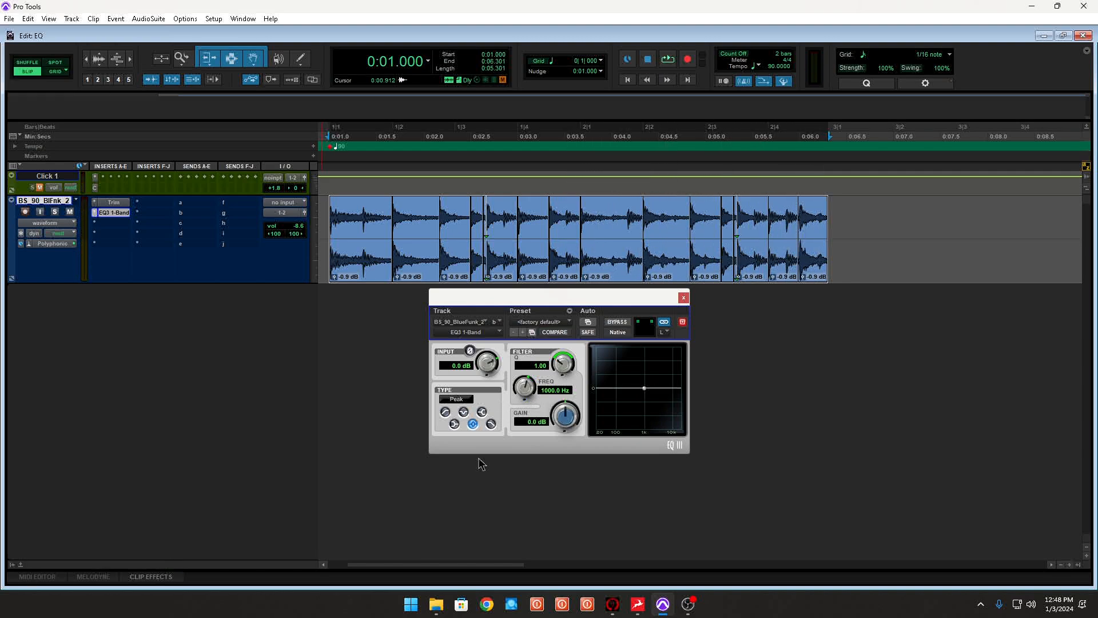
pyautogui.moveTo(471, 446)
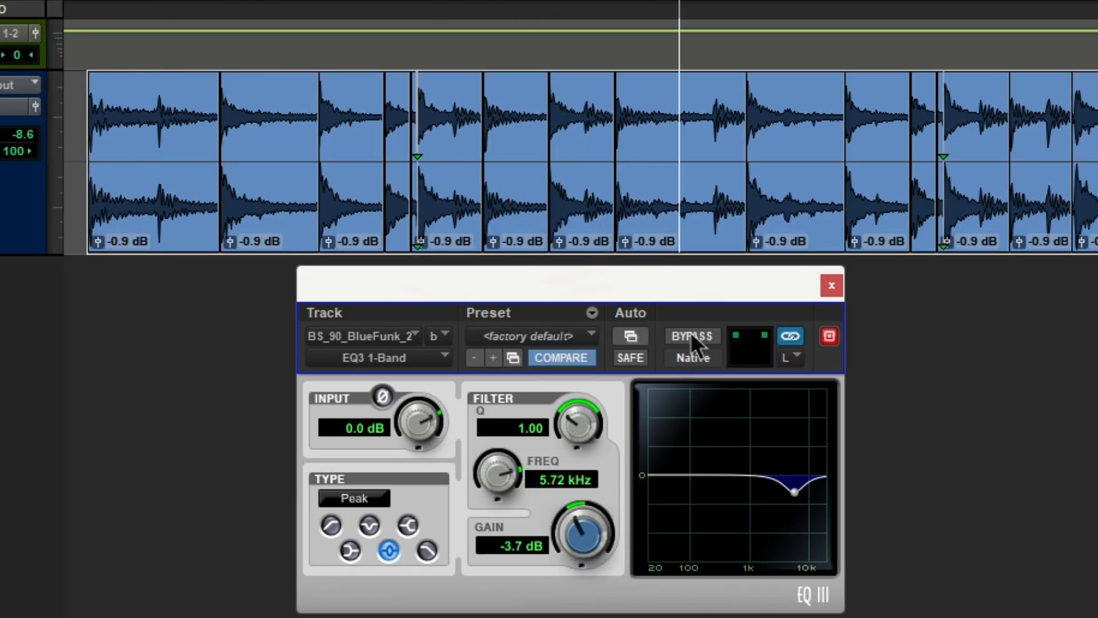
pyautogui.click(691, 336)
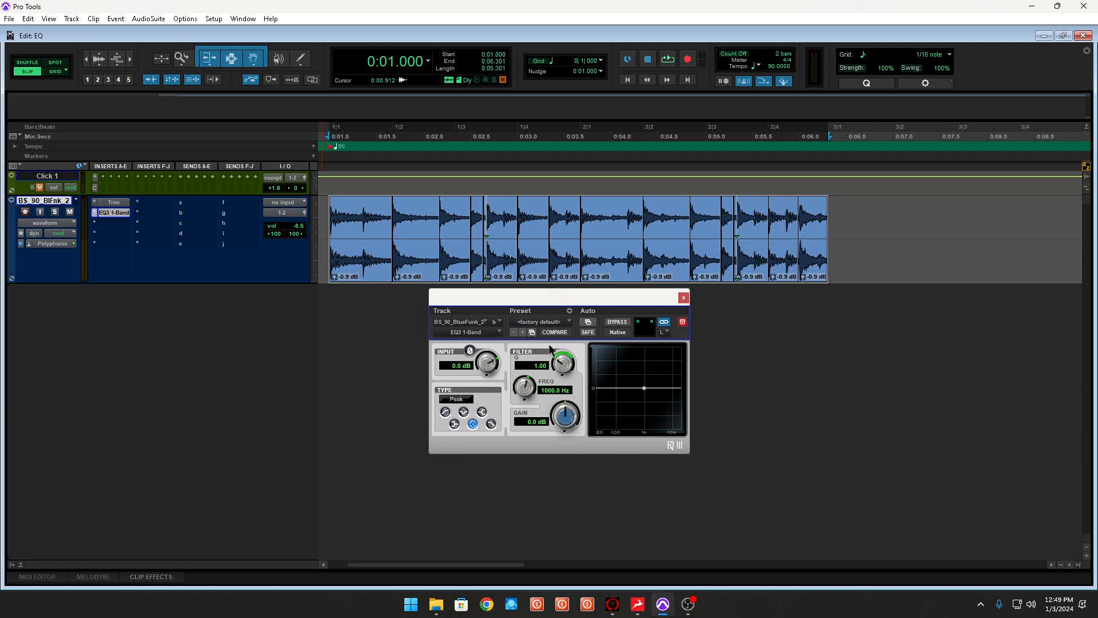
pyautogui.moveTo(455, 413)
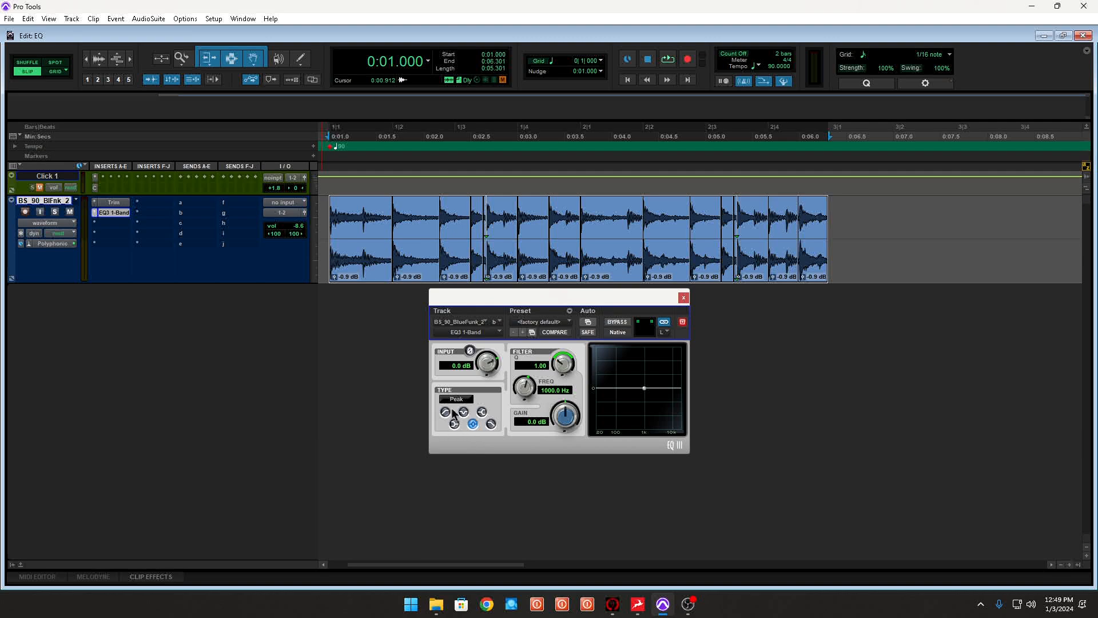
# Make the EQ3 a 20 Hz high-pass and enable Frequency automation.
pyautogui.click(445, 412)
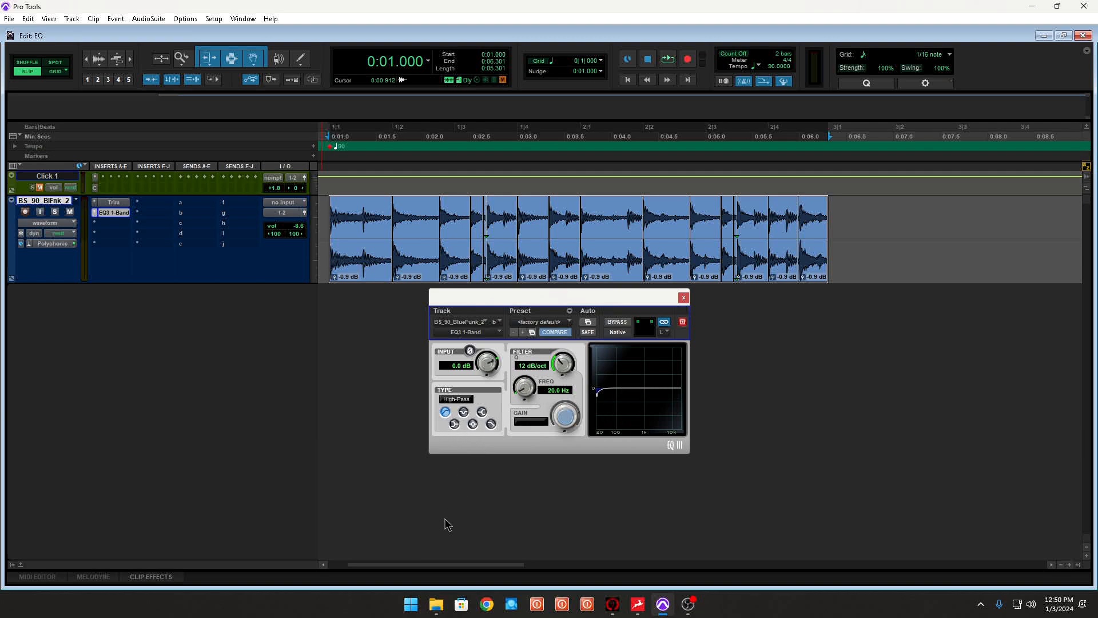
pyautogui.moveTo(321, 479)
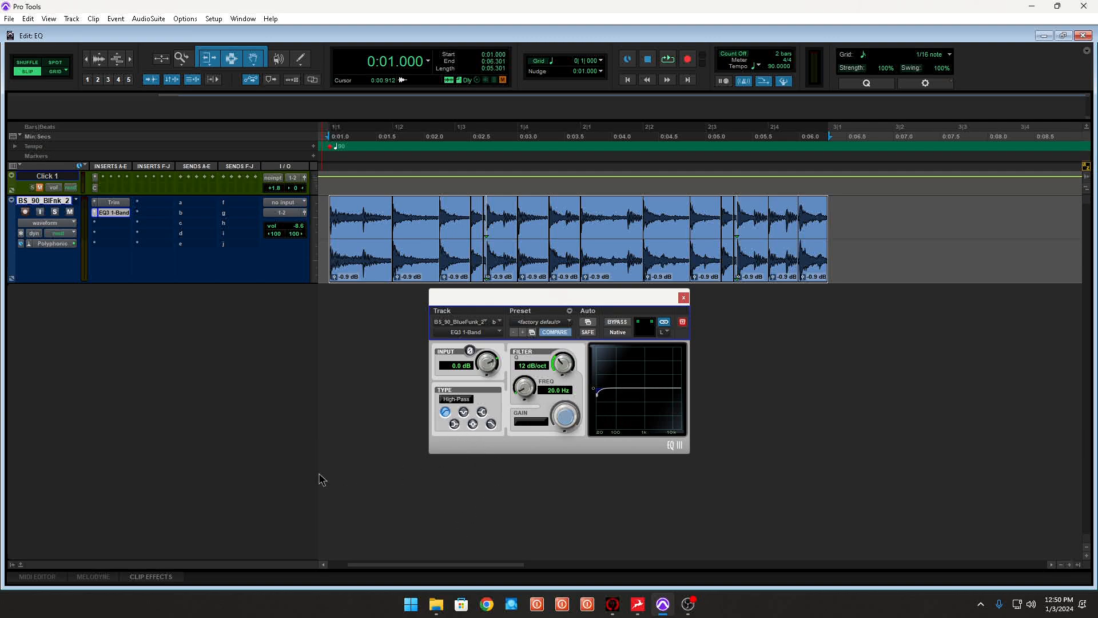
pyautogui.click(60, 232)
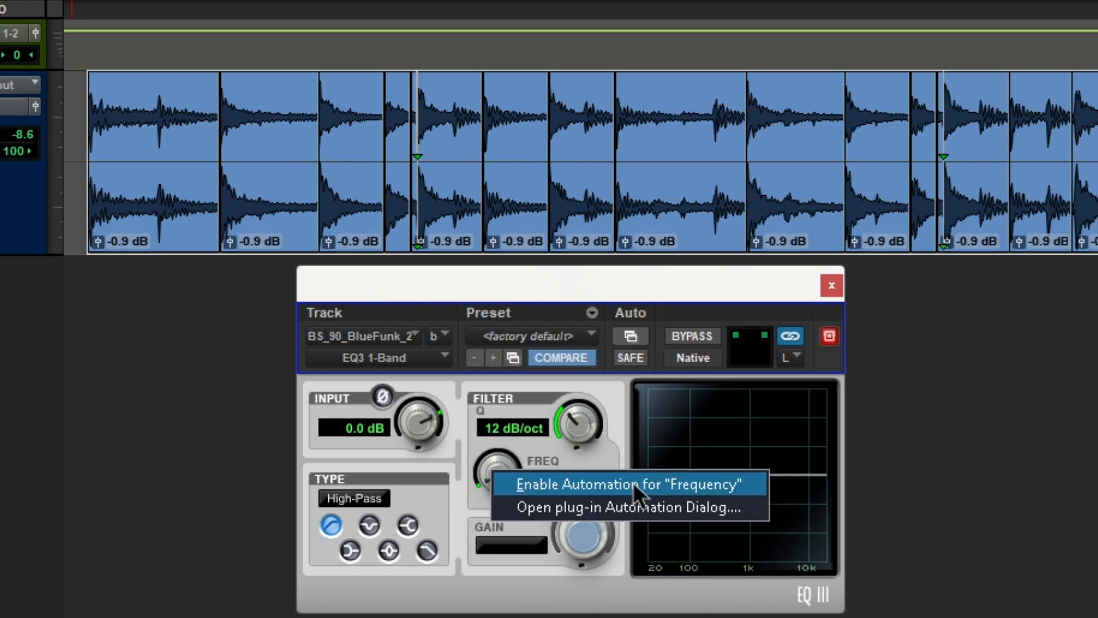
pyautogui.click(629, 484)
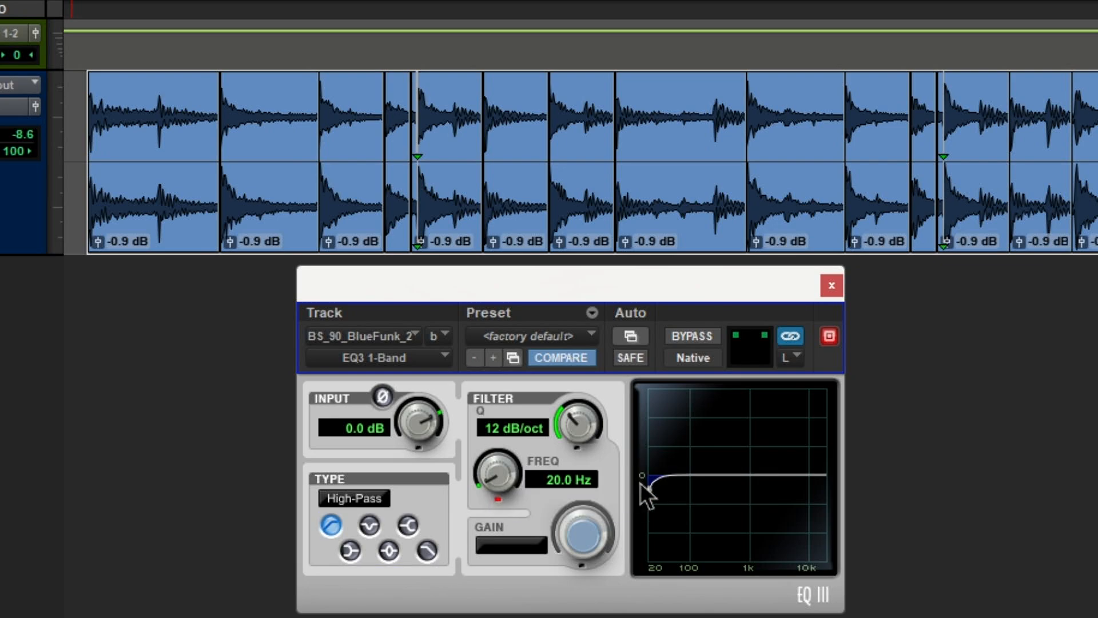